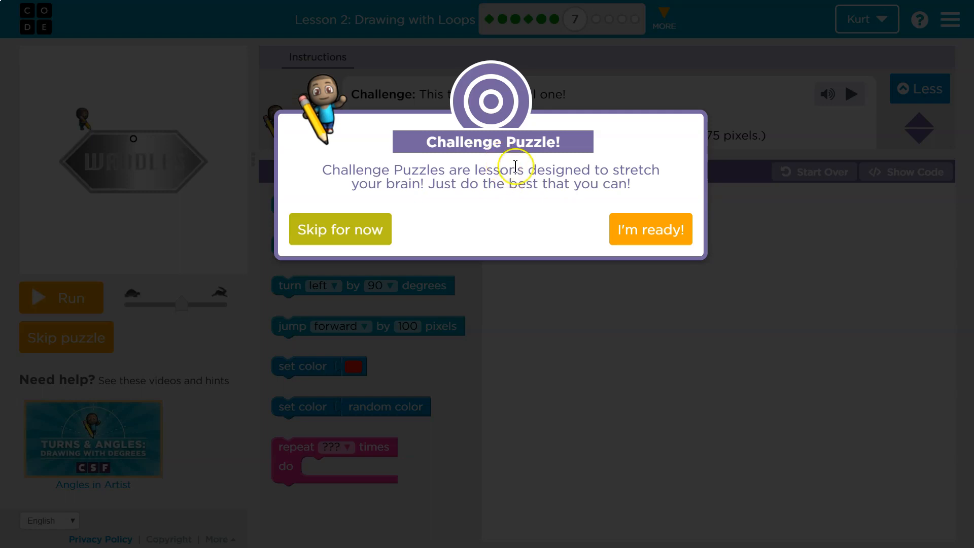
# - Accept the Challenge Puzzle notice with "I'm ready!" to start the tag outline puzzle
pyautogui.click(650, 228)
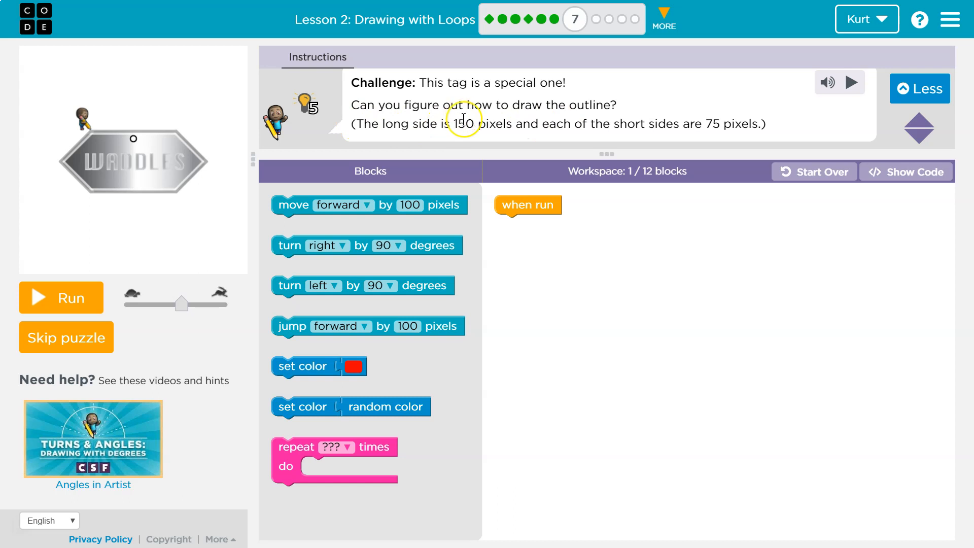
pyautogui.moveTo(750, 122)
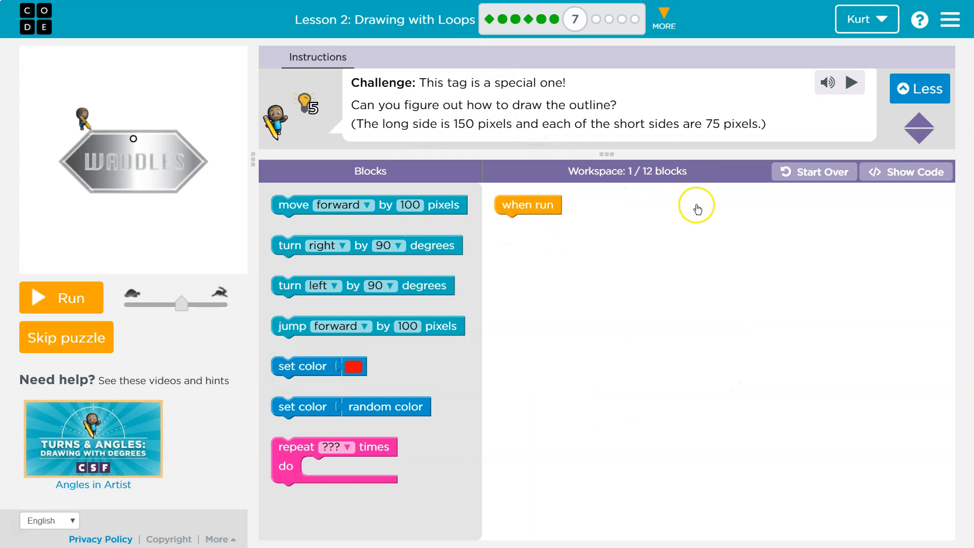
pyautogui.moveTo(355, 173)
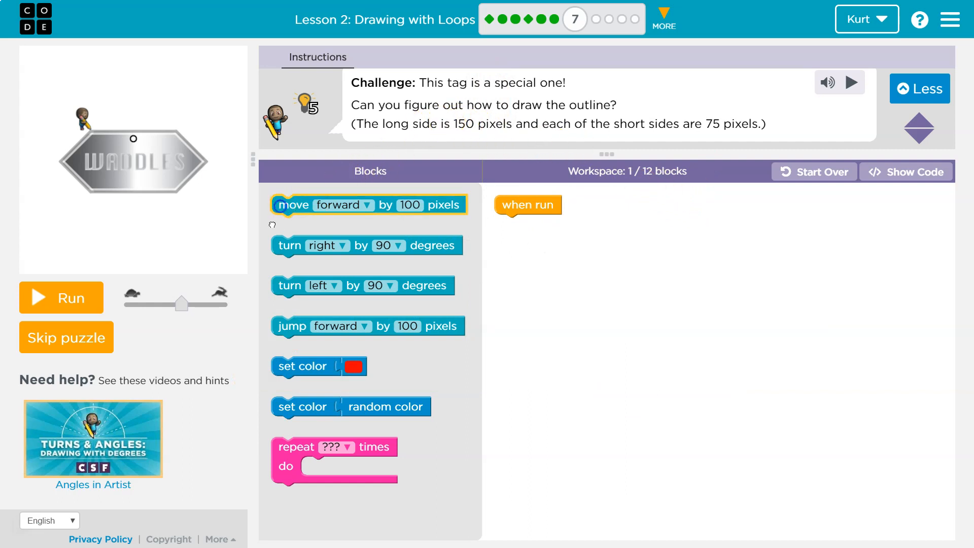
pyautogui.moveTo(287, 326)
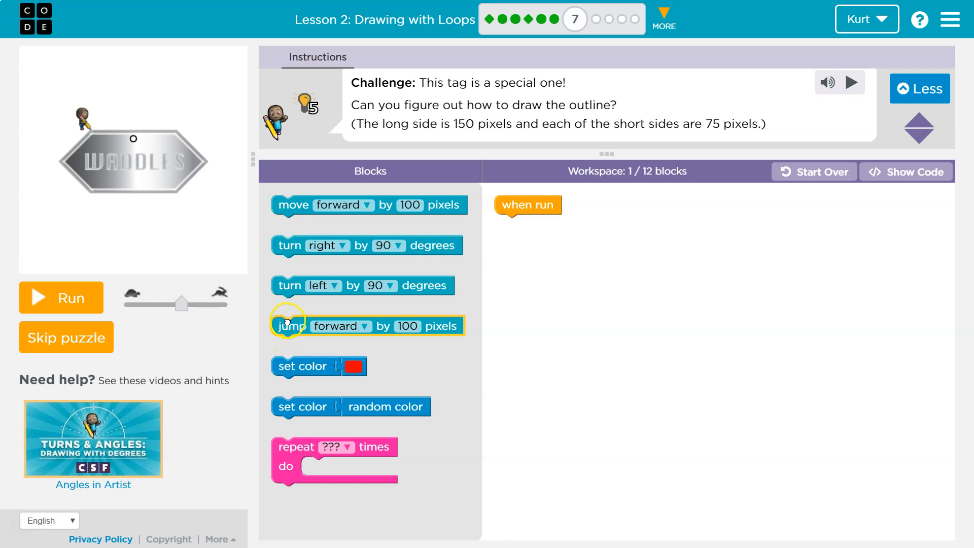
# - Replace a mistaken jump block with move forward 150 under when run and run it
pyautogui.moveTo(292, 326); pyautogui.dragTo(514, 225)
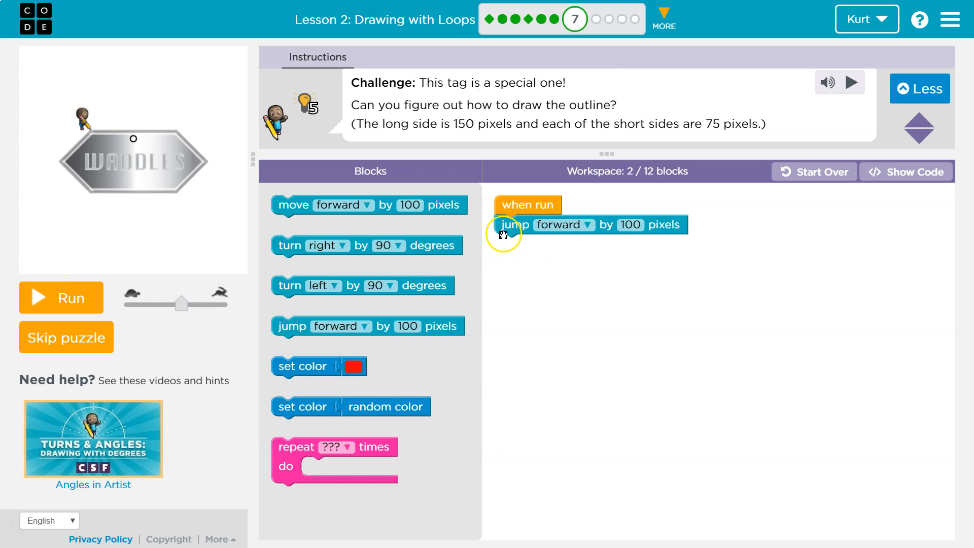
pyautogui.moveTo(506, 225); pyautogui.dragTo(352, 215)
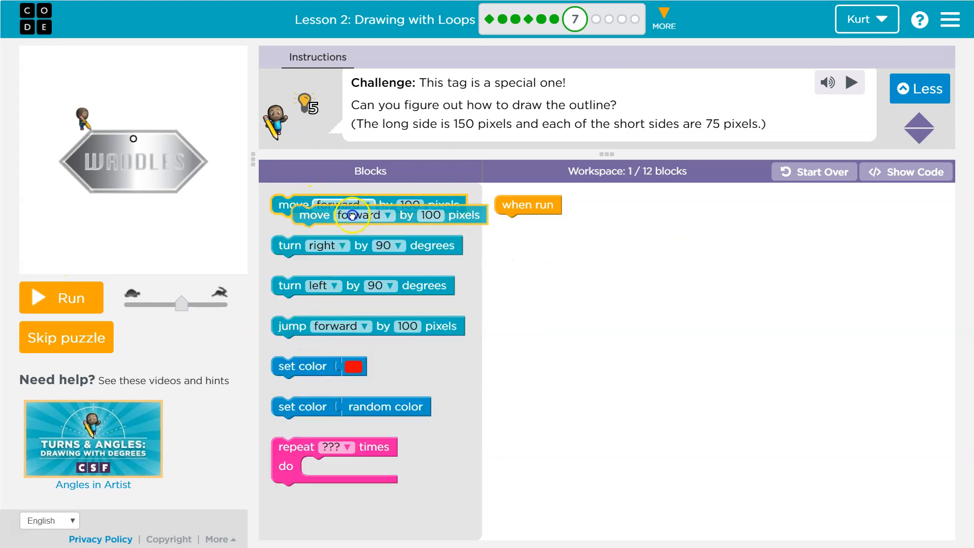
pyautogui.moveTo(348, 215); pyautogui.dragTo(572, 225)
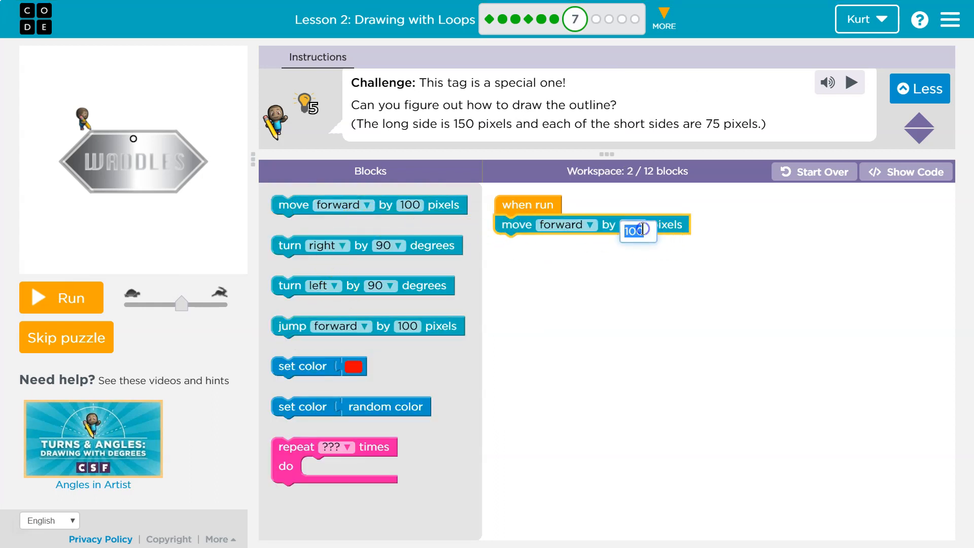
pyautogui.write('150')
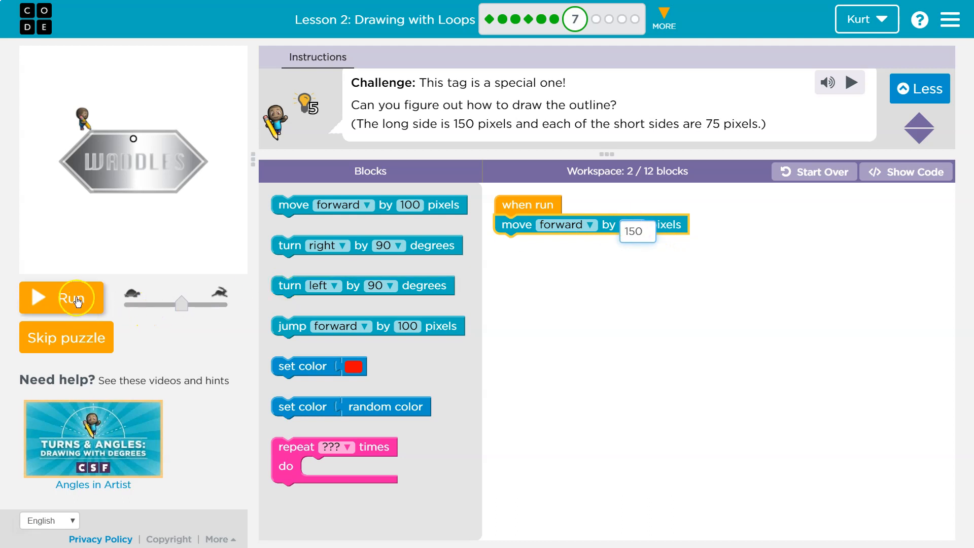
pyautogui.click(61, 298)
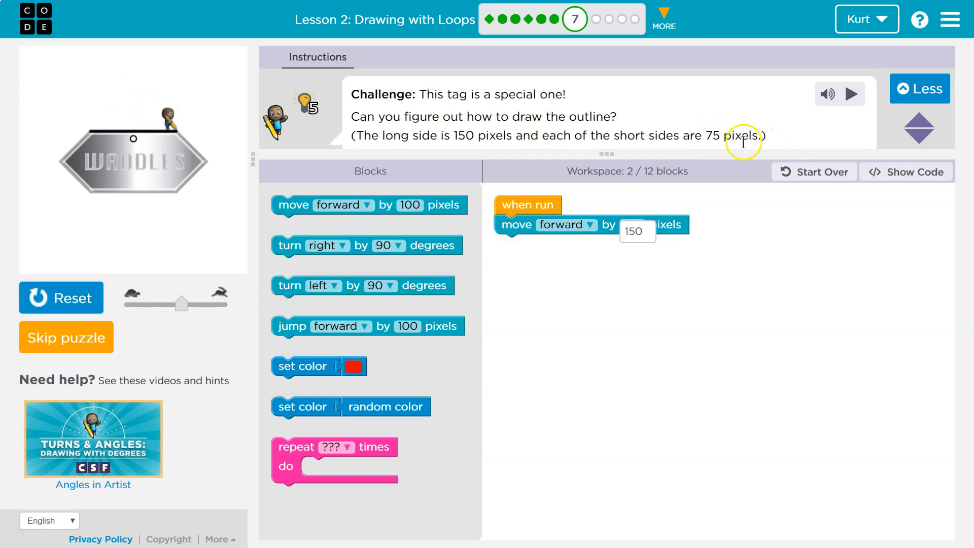
pyautogui.moveTo(182, 143)
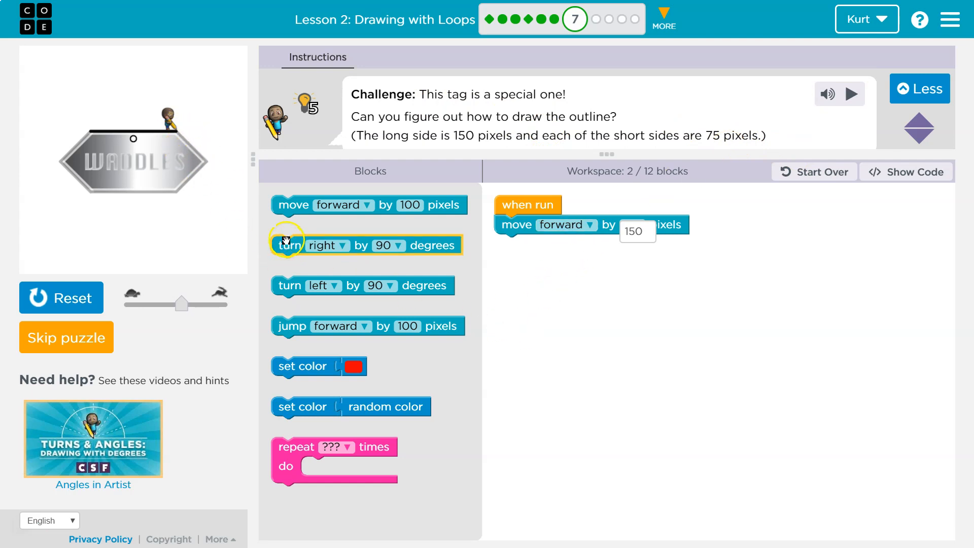
# - Add turn right 90 and move forward 75 after the first move, then reset and run
pyautogui.moveTo(290, 245); pyautogui.dragTo(509, 246)
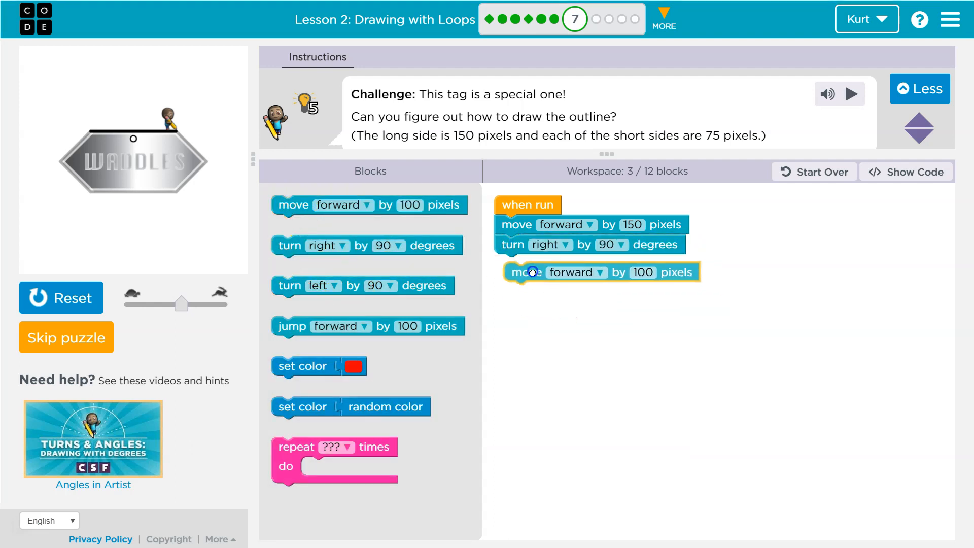
pyautogui.click(639, 272)
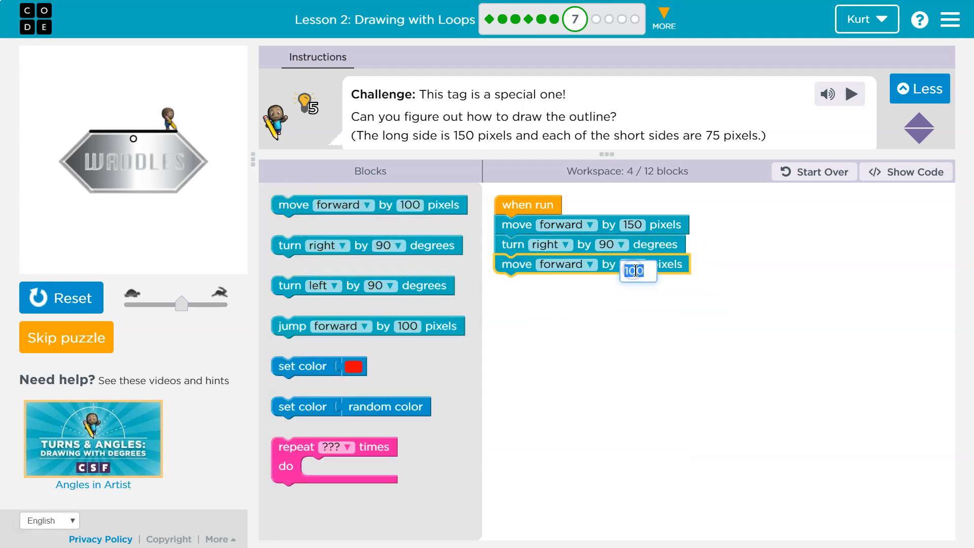
pyautogui.write('75')
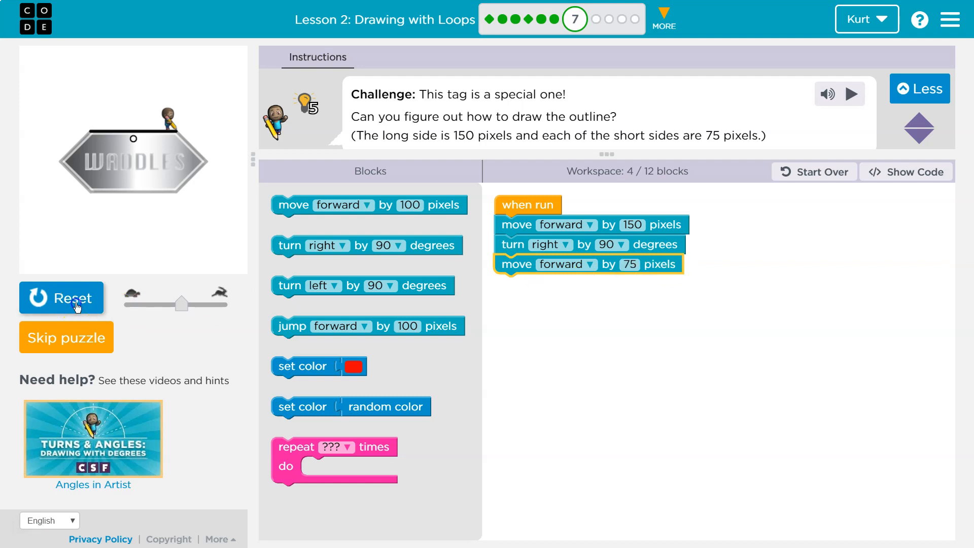
pyautogui.click(61, 298)
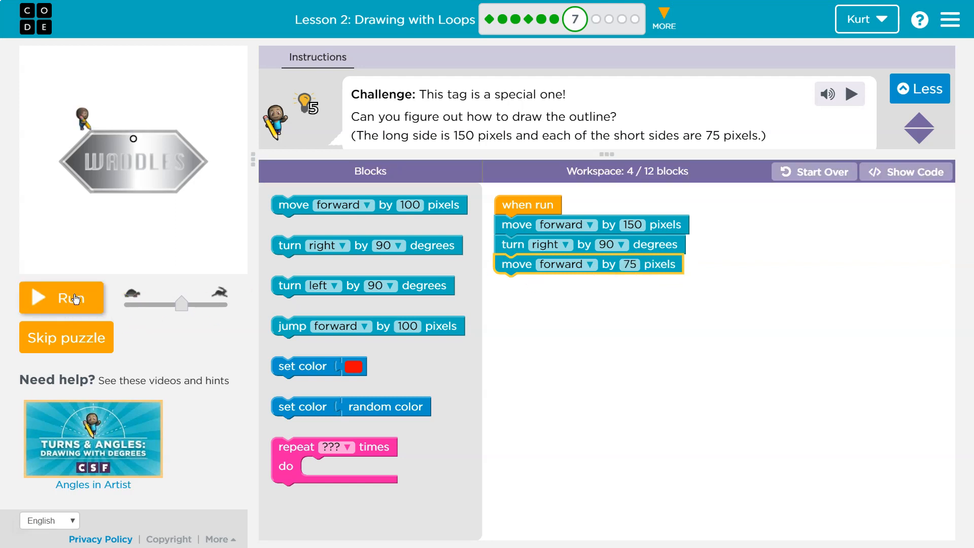
pyautogui.click(61, 298)
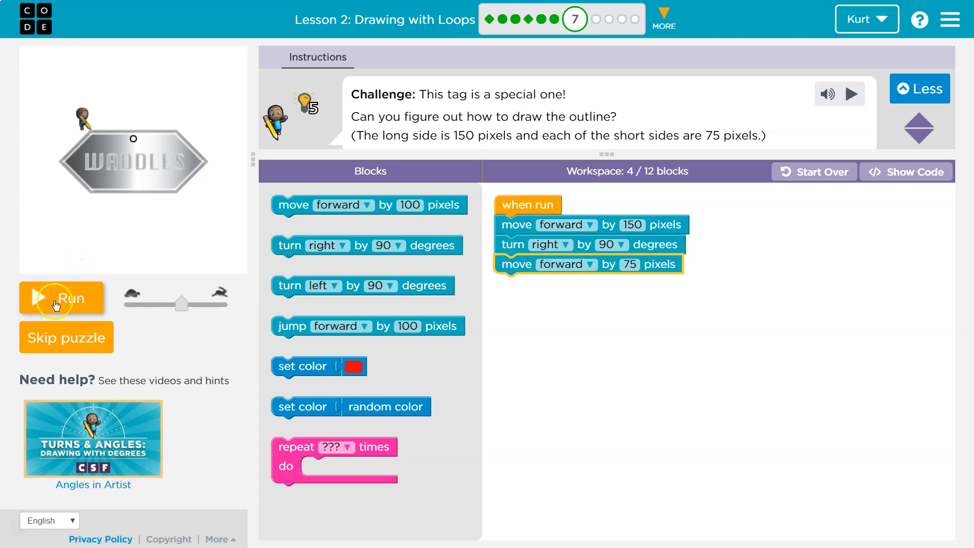
pyautogui.moveTo(570, 211)
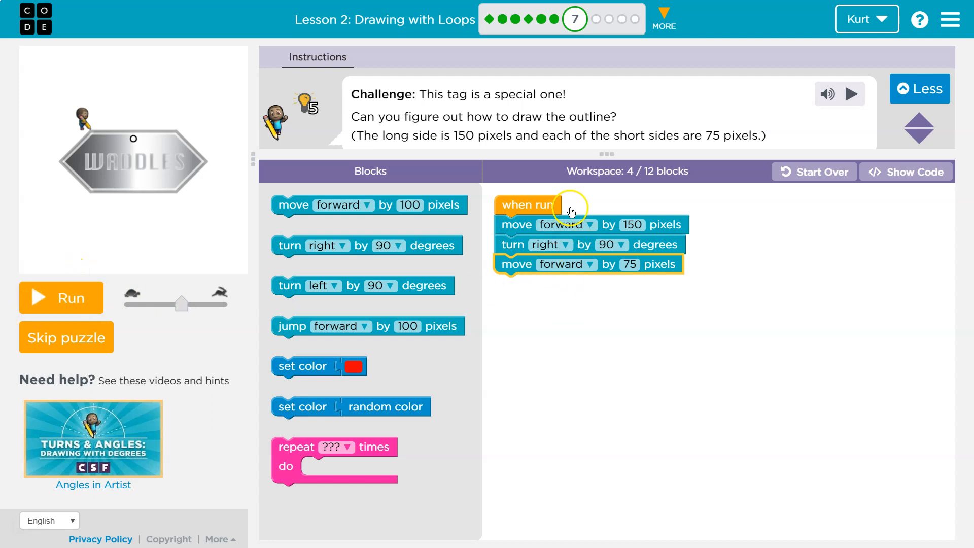
pyautogui.moveTo(85, 283)
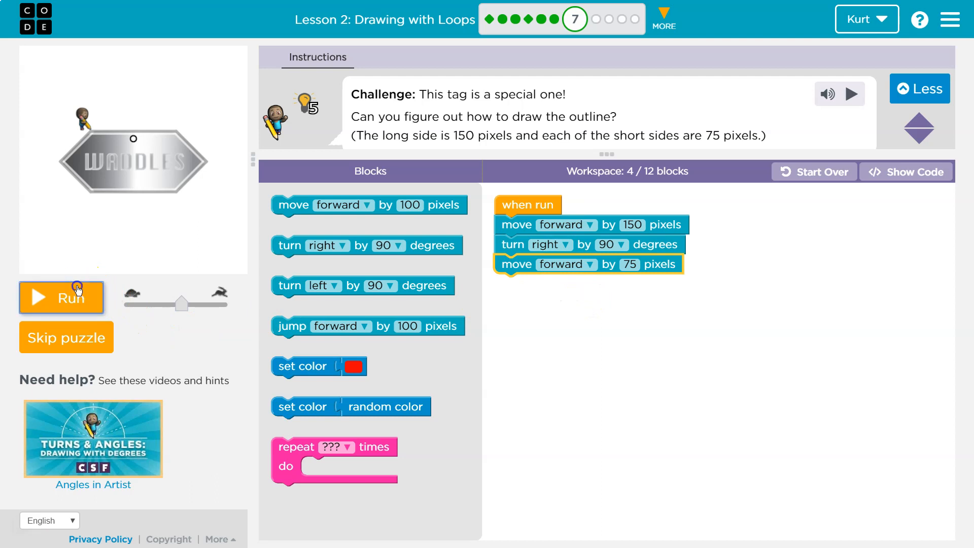
pyautogui.click(61, 298)
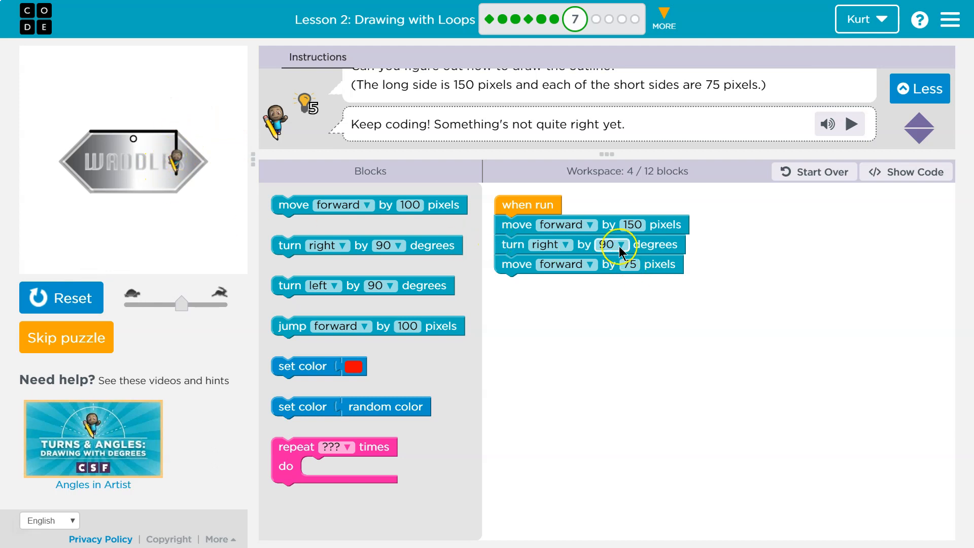
# - Change the right turn's angle from 90 to 45 degrees and run again
pyautogui.click(612, 245)
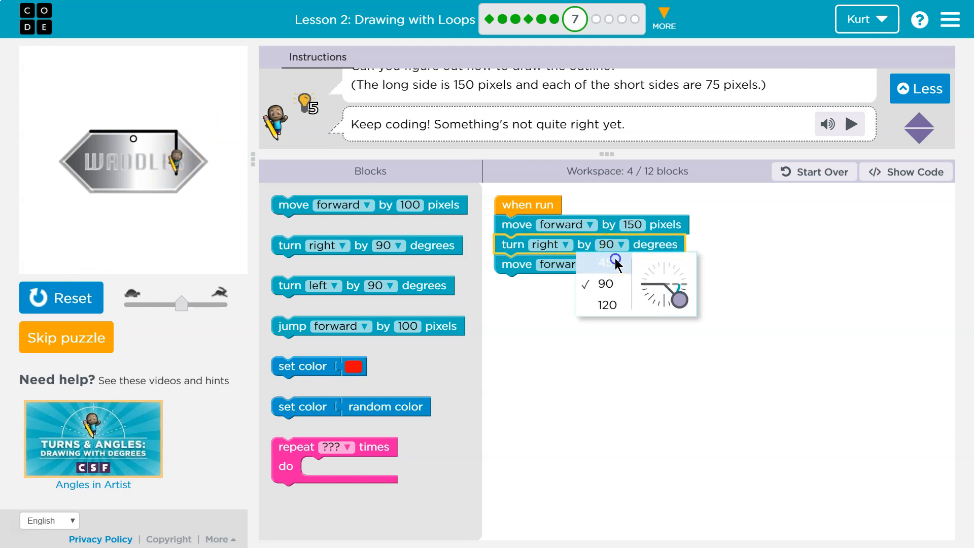
pyautogui.click(601, 262)
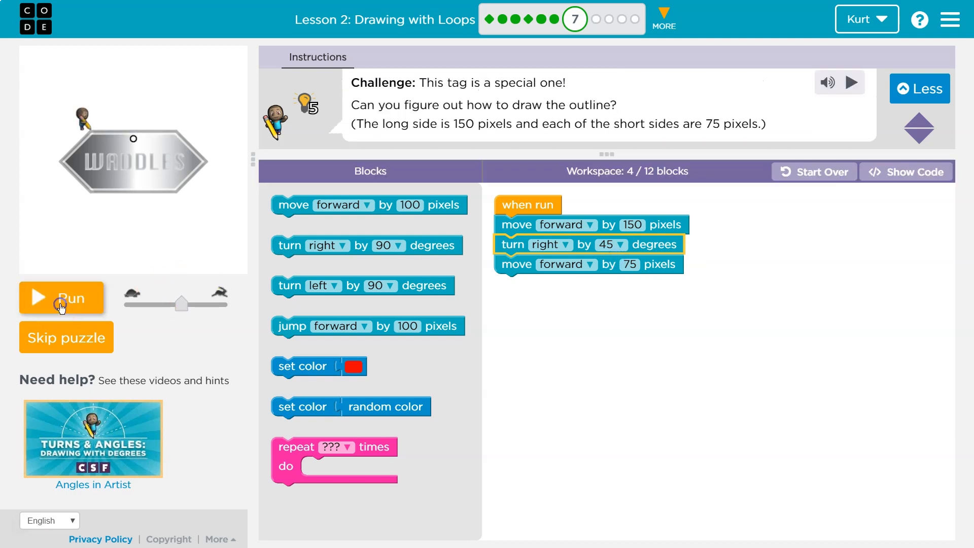
pyautogui.click(61, 298)
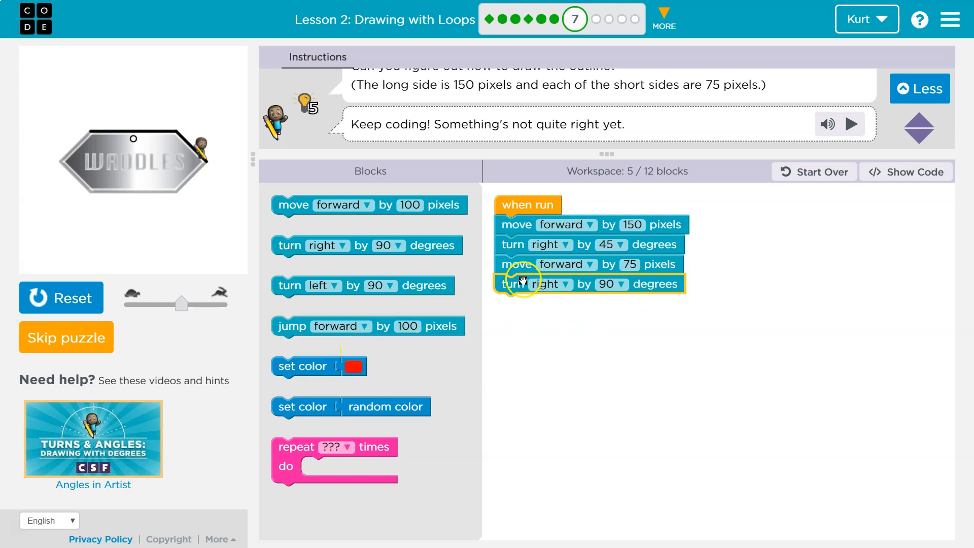
pyautogui.moveTo(181, 193)
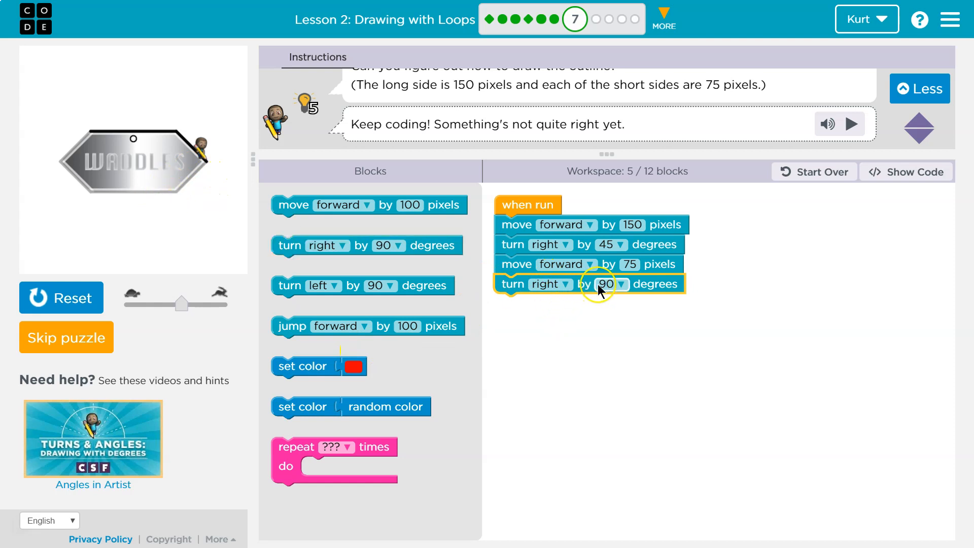
# - Adjust the second turn's angle through its dropdown, running between changes to check the short sides
pyautogui.click(616, 284)
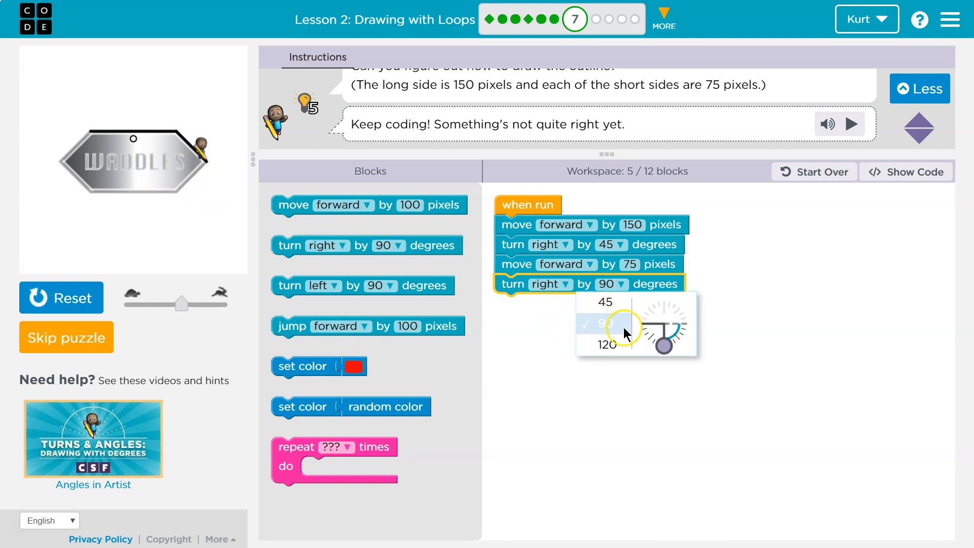
pyautogui.click(605, 302)
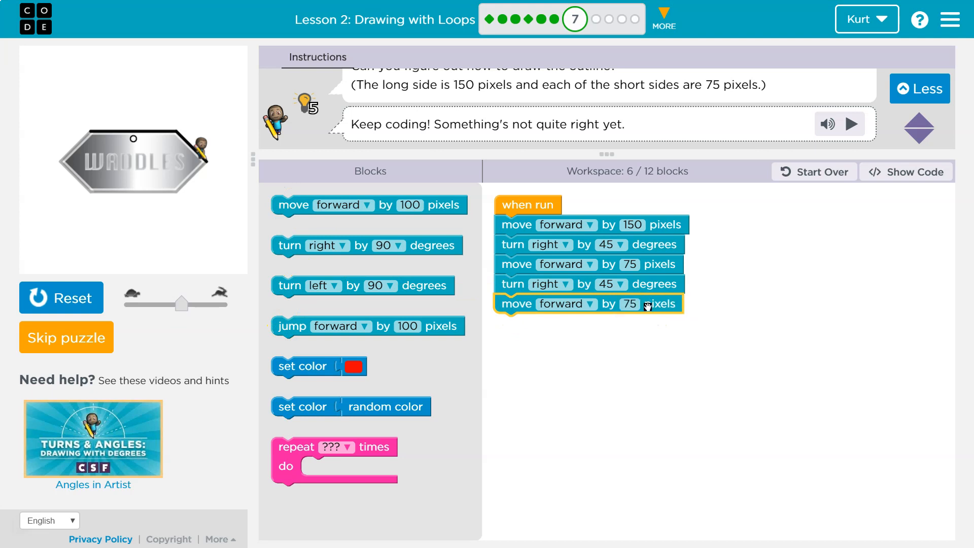
pyautogui.click(61, 297)
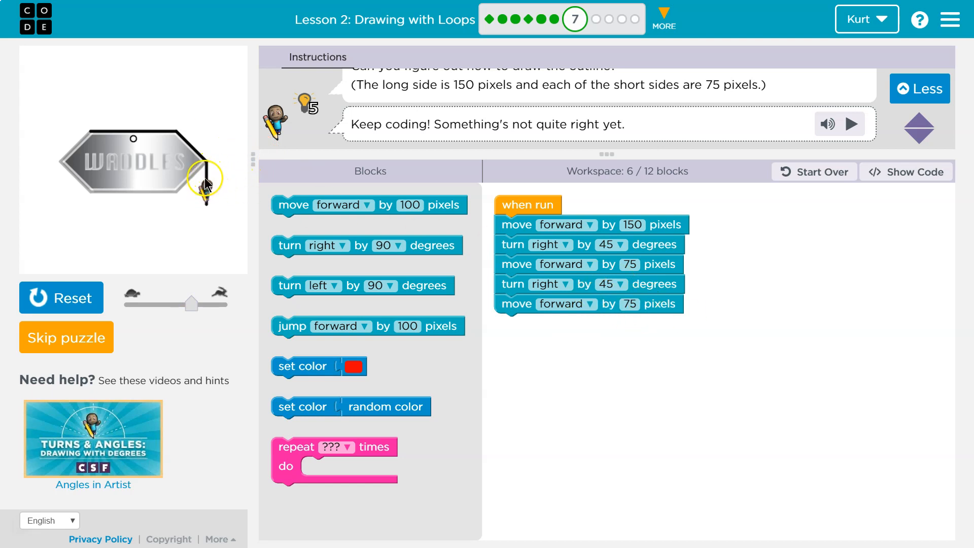
pyautogui.click(620, 285)
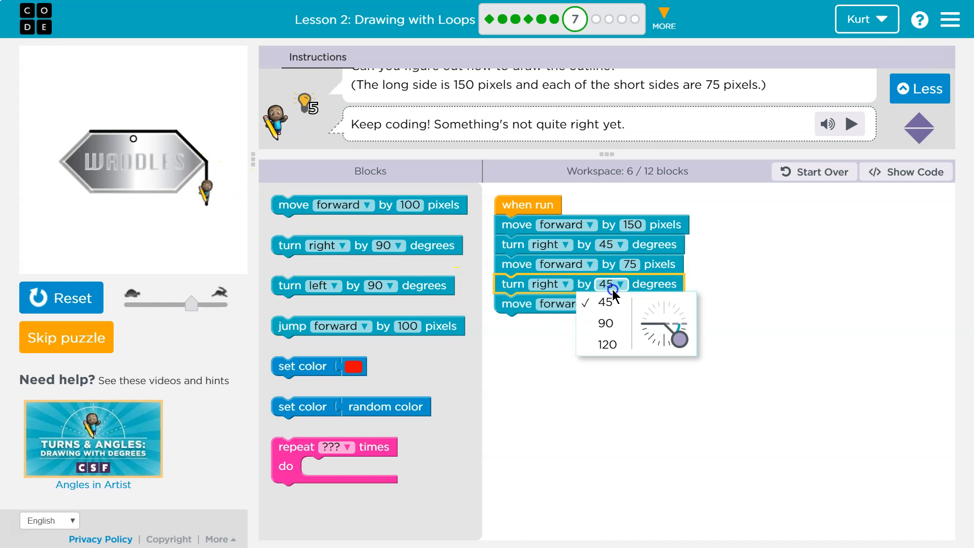
pyautogui.click(604, 323)
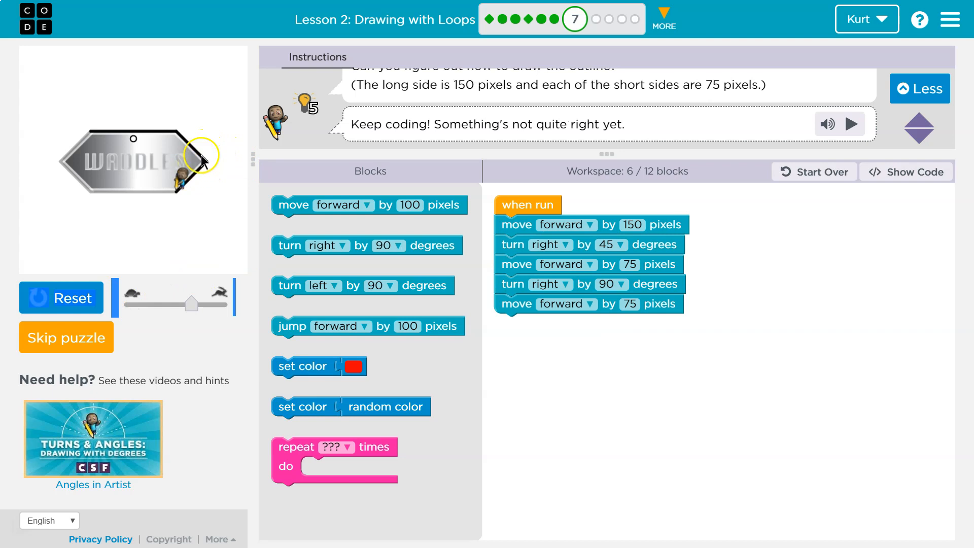
pyautogui.moveTo(172, 202)
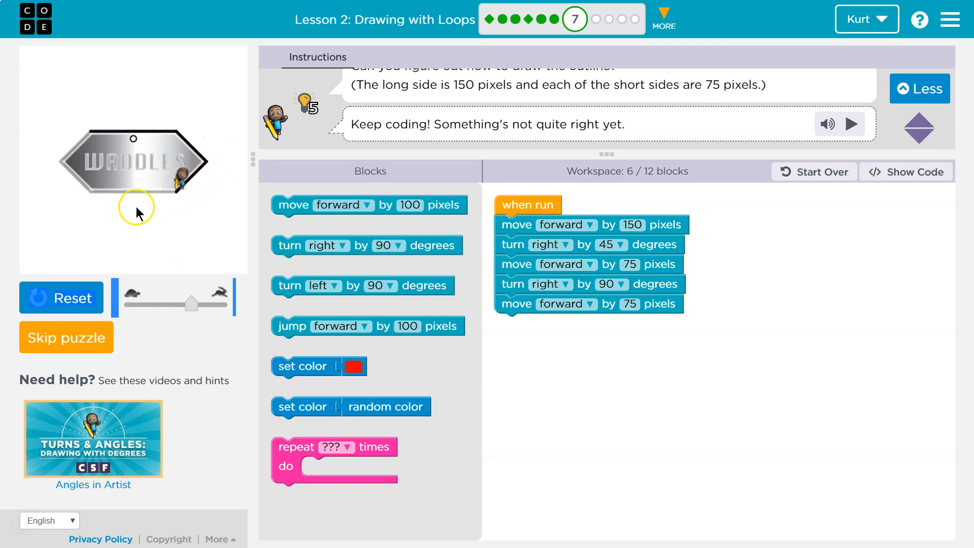
pyautogui.moveTo(87, 189)
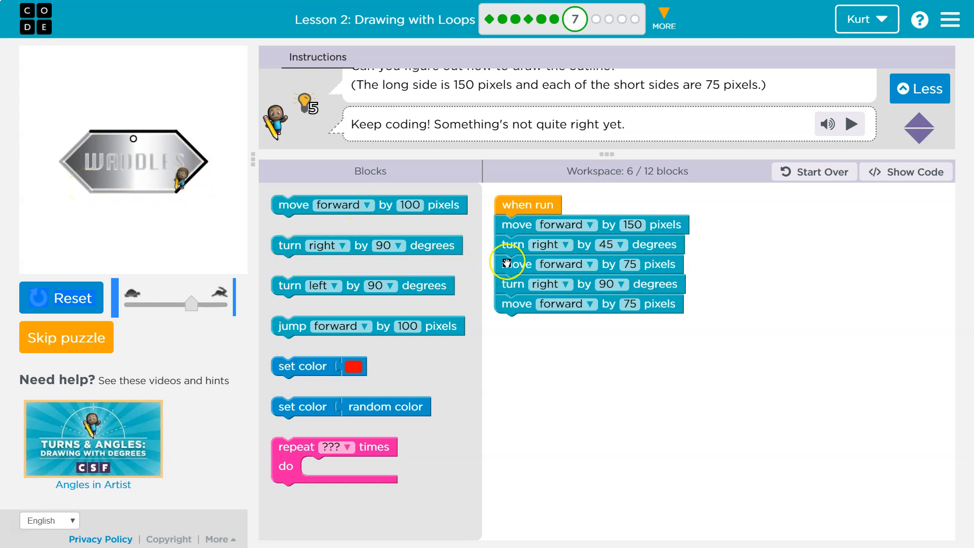
pyautogui.moveTo(513, 245)
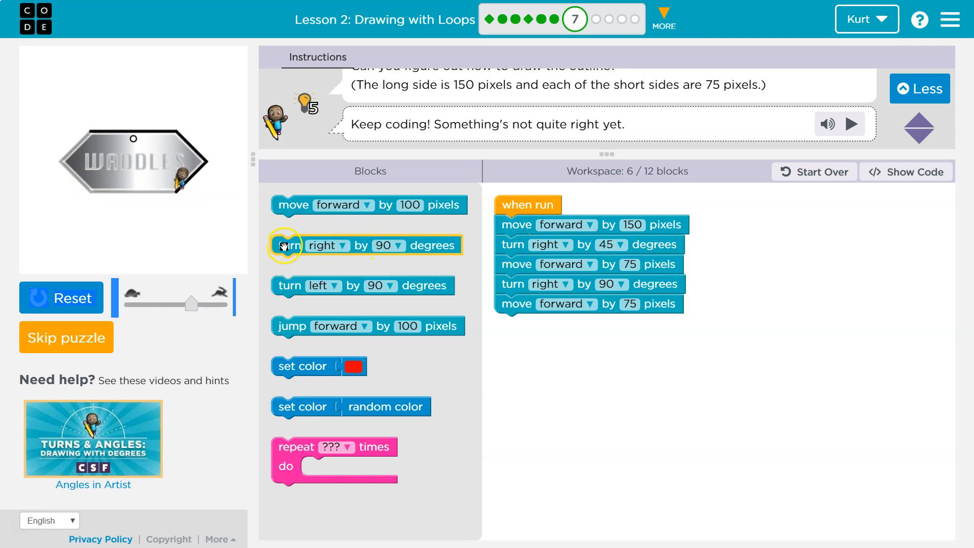
# - Add a turn and a 150-pixel move for the bottom side, switch the turn to right, and reset
pyautogui.moveTo(285, 245); pyautogui.dragTo(478, 322)
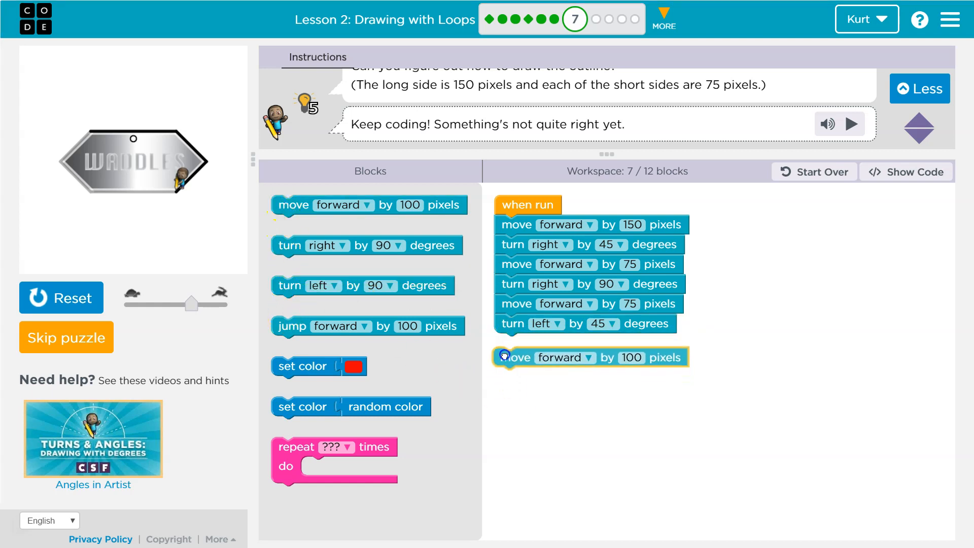
pyautogui.click(632, 358)
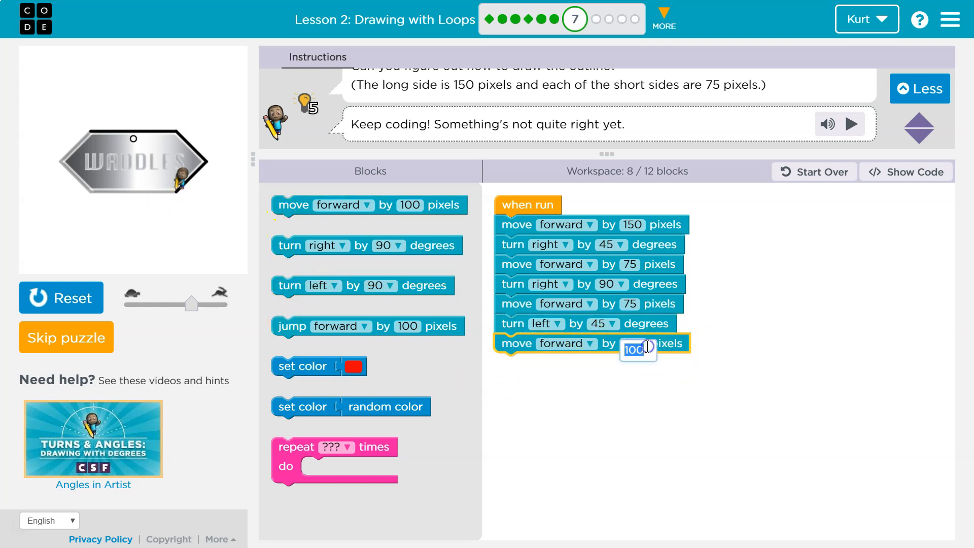
pyautogui.write('150')
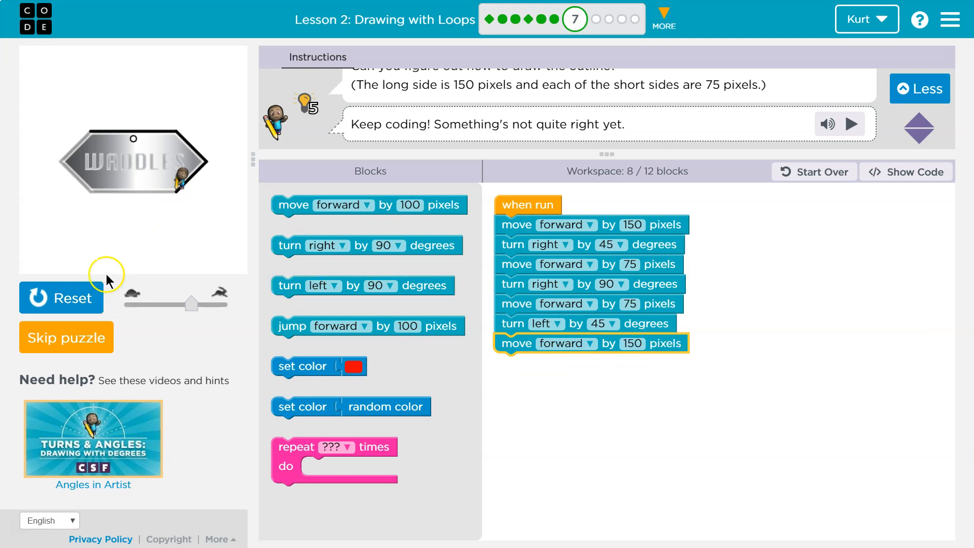
pyautogui.click(61, 298)
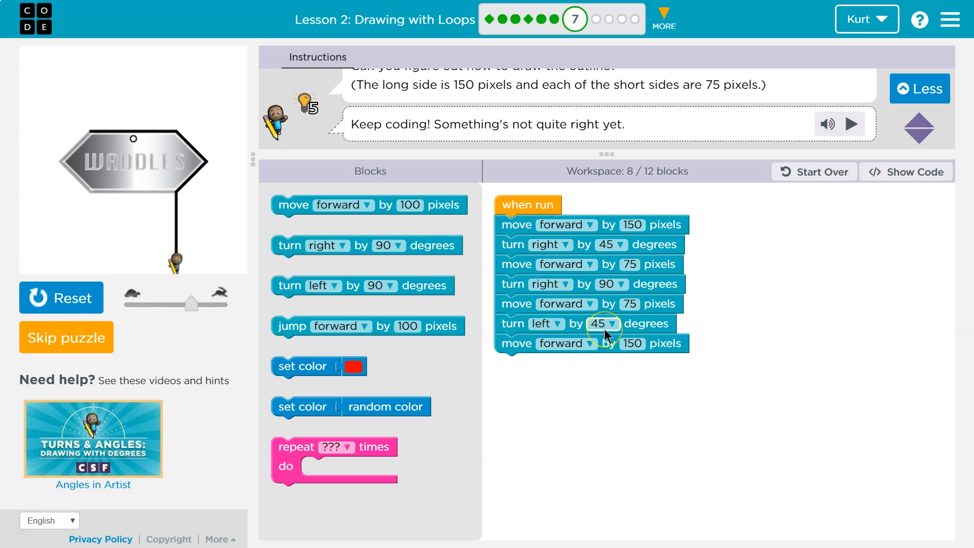
pyautogui.click(553, 323)
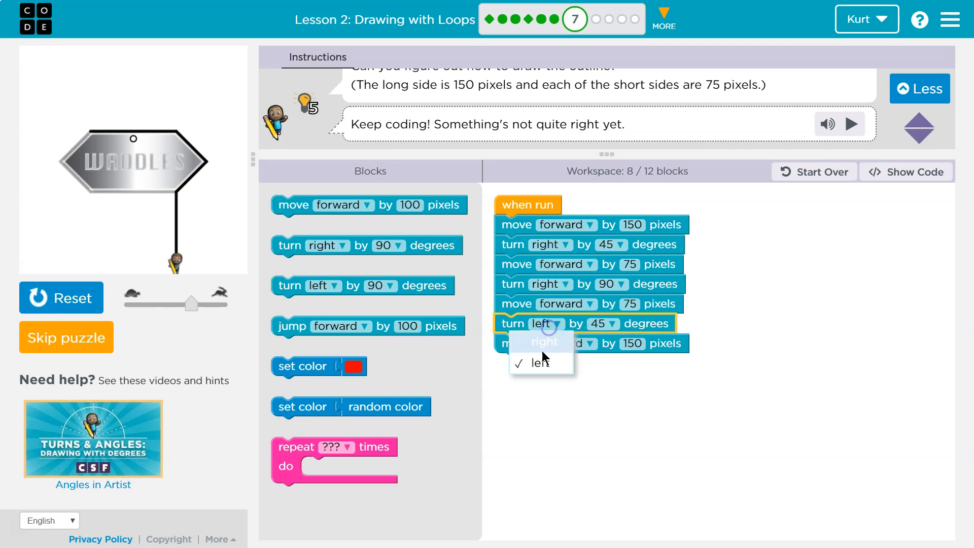
pyautogui.click(544, 342)
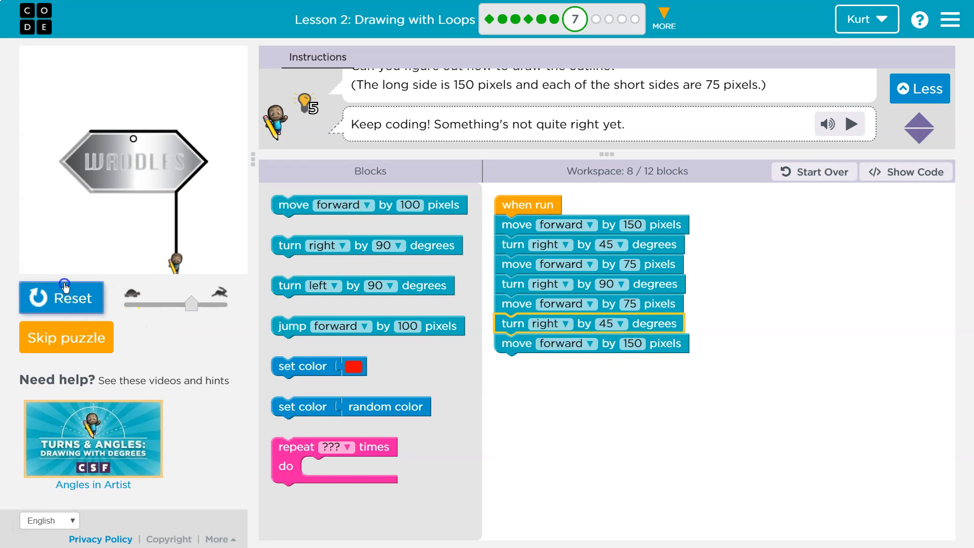
pyautogui.click(61, 298)
pyautogui.write('7')
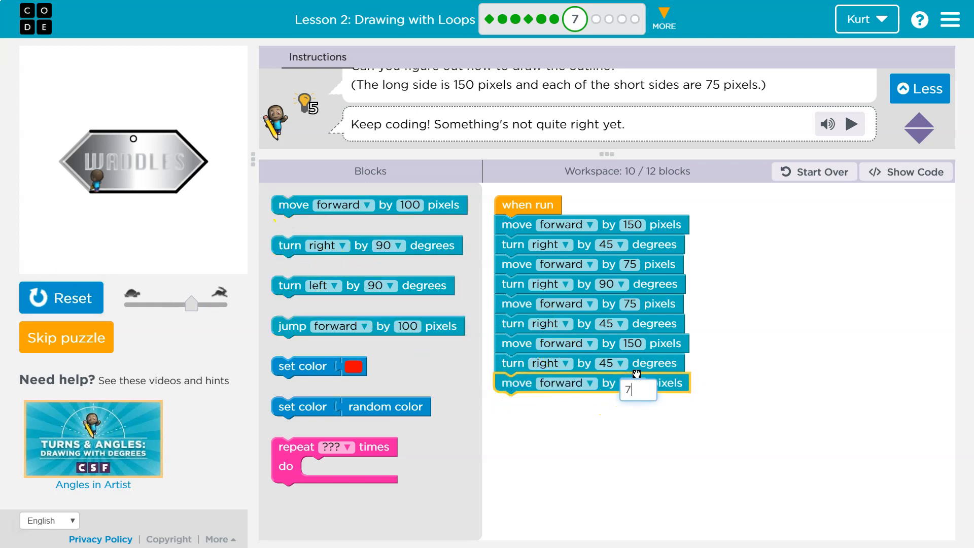
# - Finish the stack with a 75-pixel move, a right 90 turn and a final forward move set to 75
pyautogui.write('5')
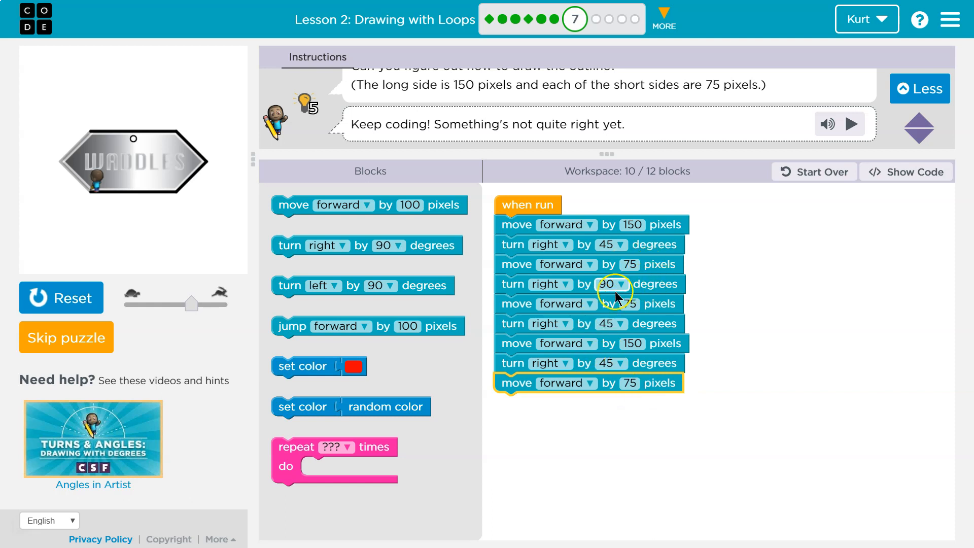
pyautogui.moveTo(615, 285); pyautogui.dragTo(637, 416)
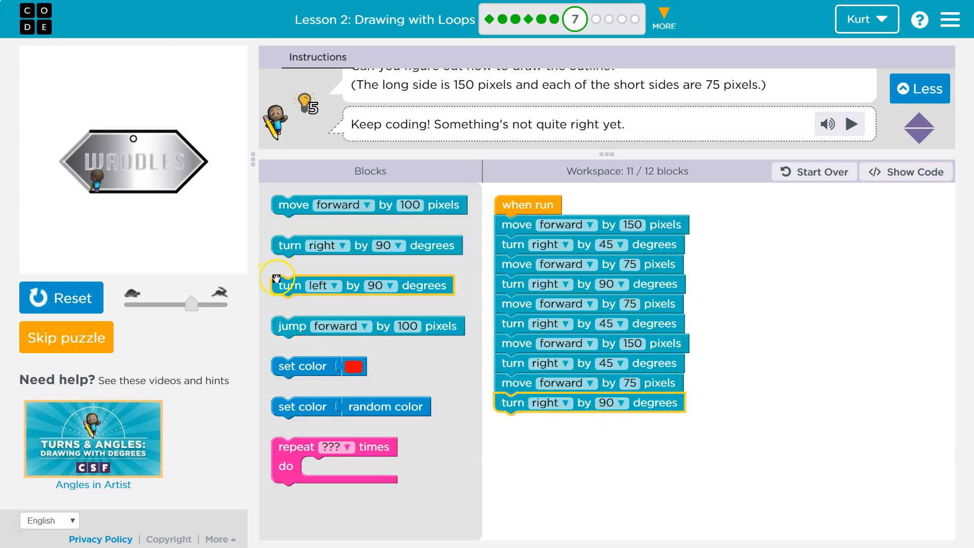
pyautogui.moveTo(612, 196)
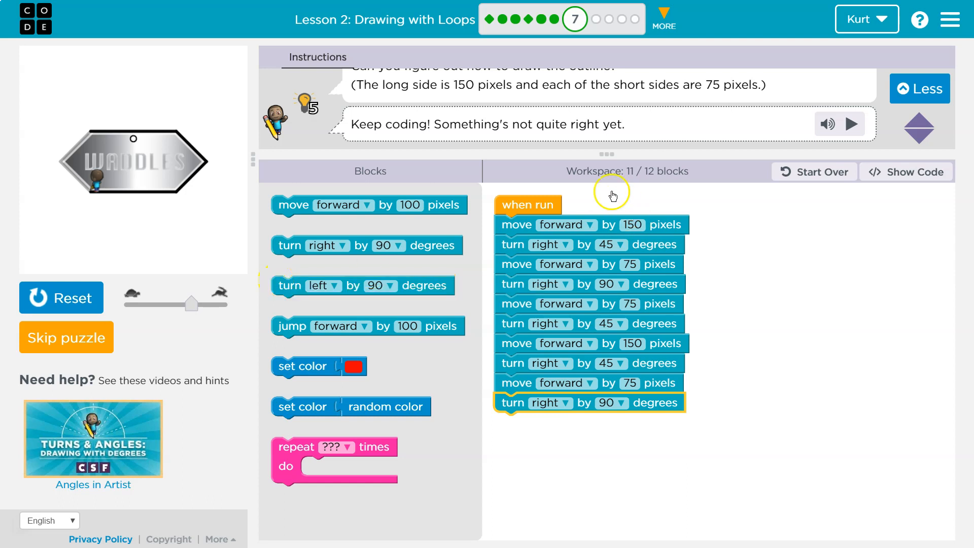
pyautogui.moveTo(290, 232)
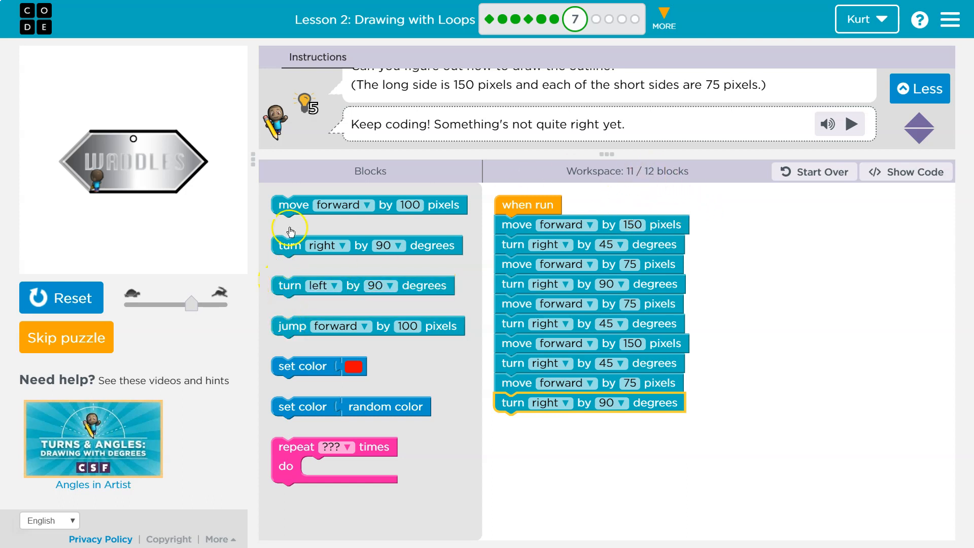
pyautogui.moveTo(289, 205); pyautogui.dragTo(513, 422)
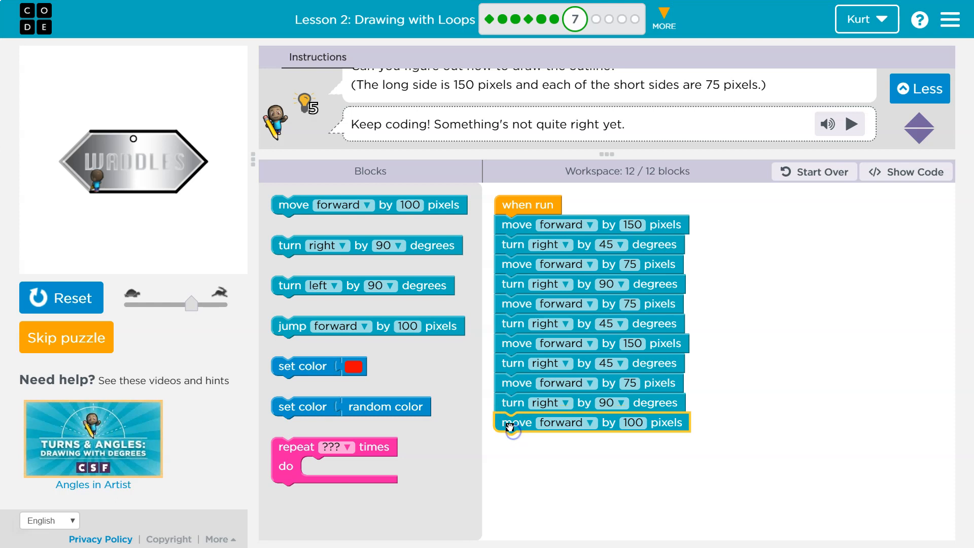
pyautogui.click(632, 422)
pyautogui.write('75')
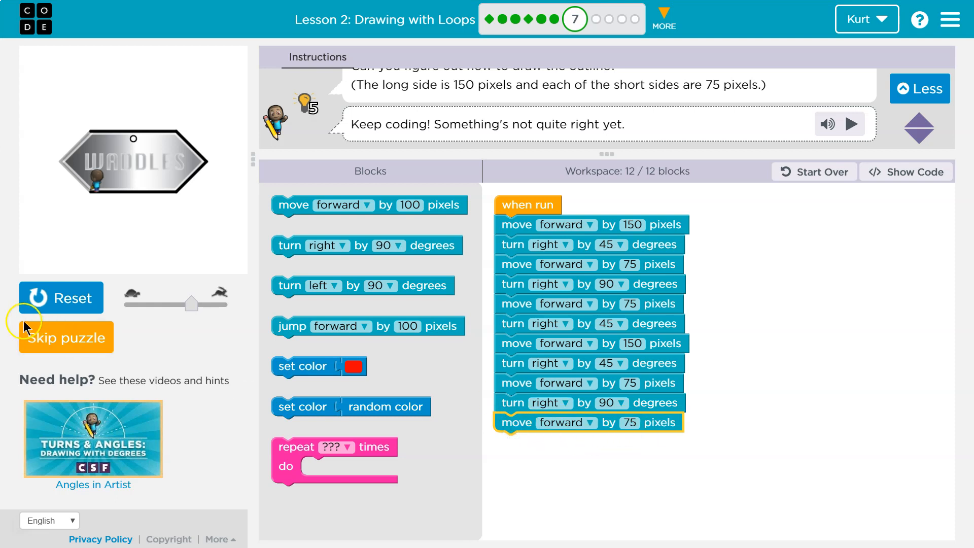
# - Run the finished program to Challenge Complete, then choose Try again to keep editing
pyautogui.click(61, 298)
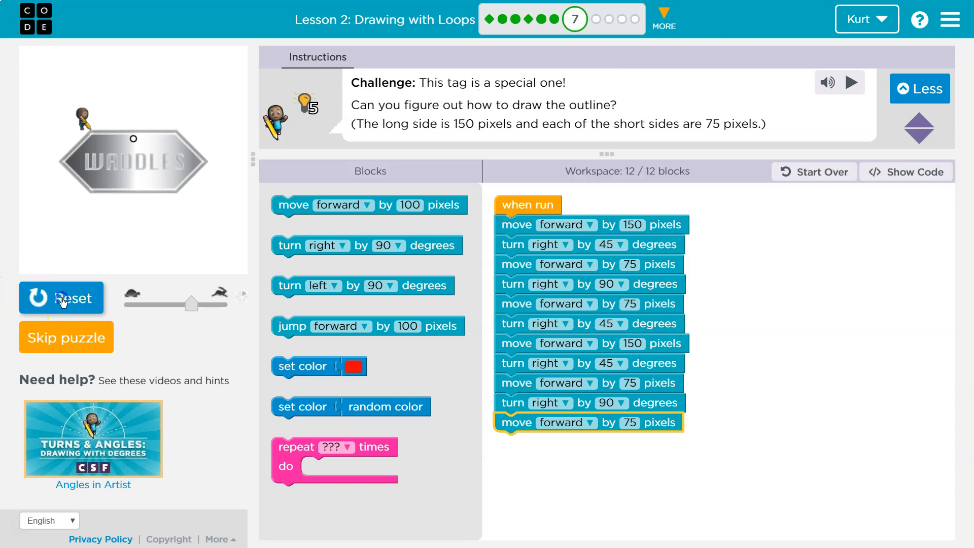
pyautogui.click(851, 82)
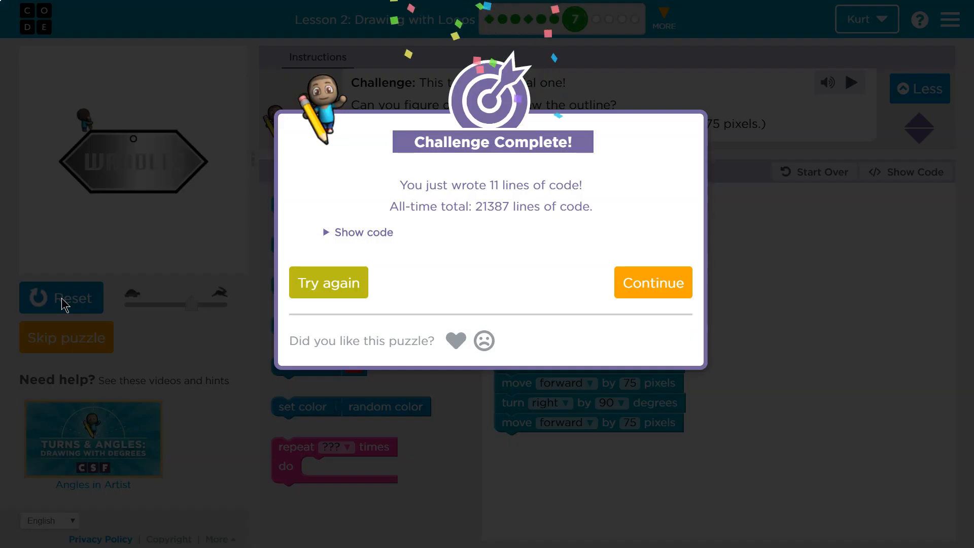
pyautogui.moveTo(126, 313)
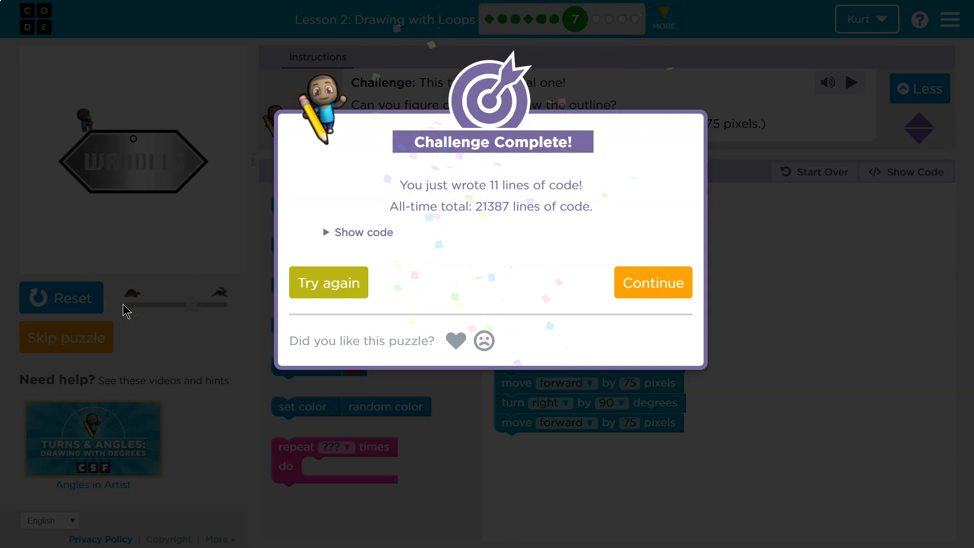
pyautogui.moveTo(270, 278)
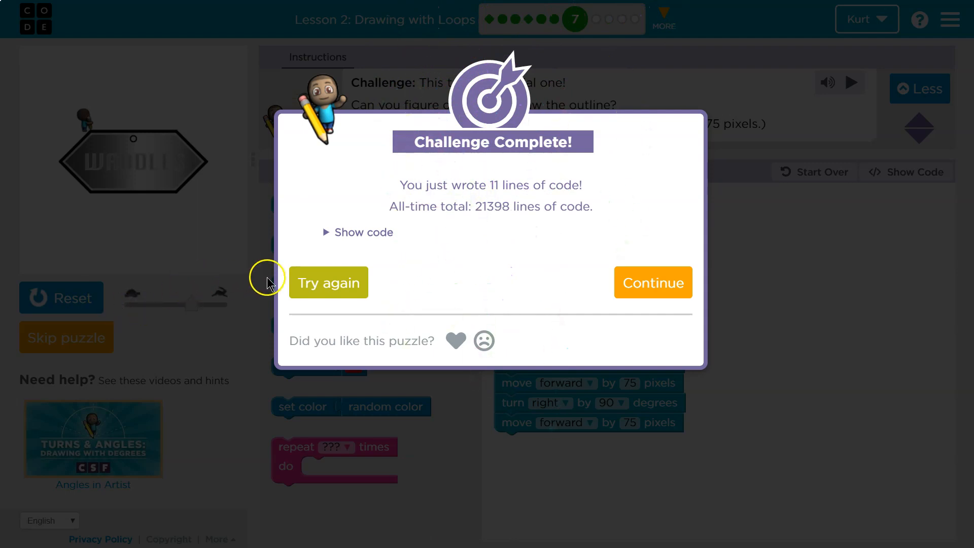
pyautogui.moveTo(311, 289)
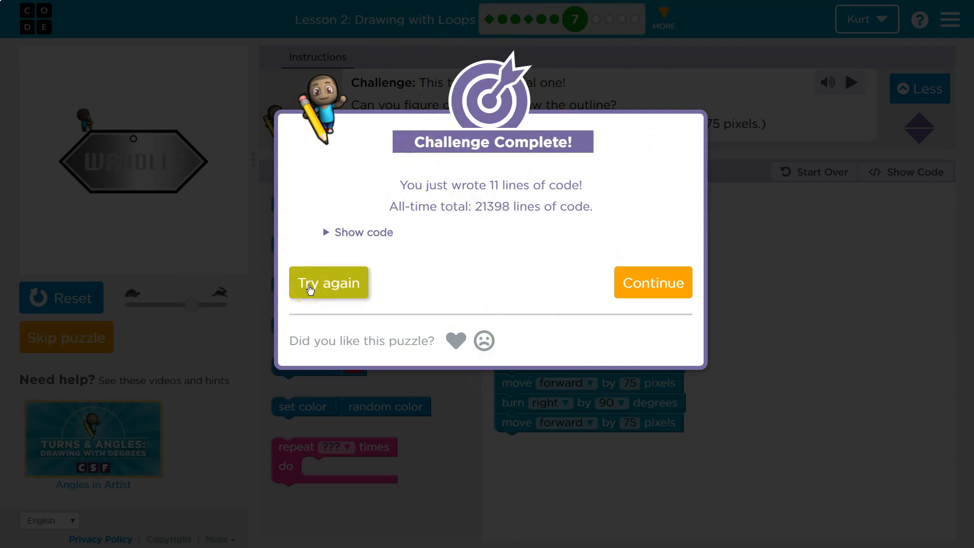
pyautogui.click(329, 283)
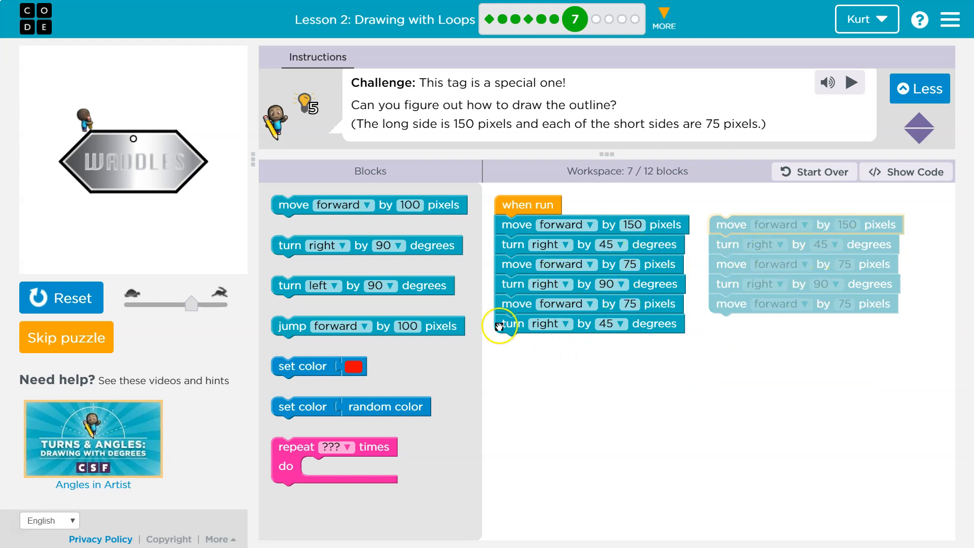
pyautogui.moveTo(645, 341)
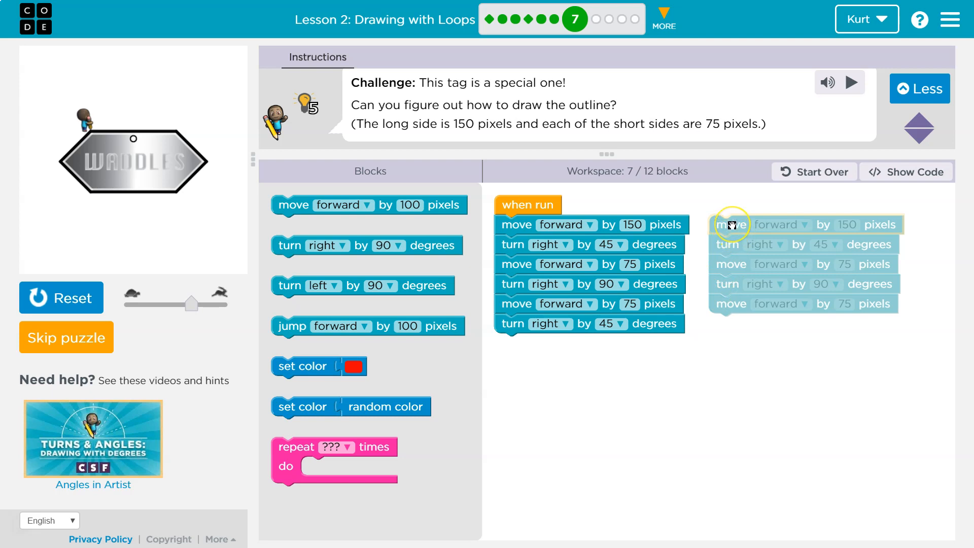
# - Drag the five detached blocks to the toolbox trash, leaving the six-block program
pyautogui.click(730, 225)
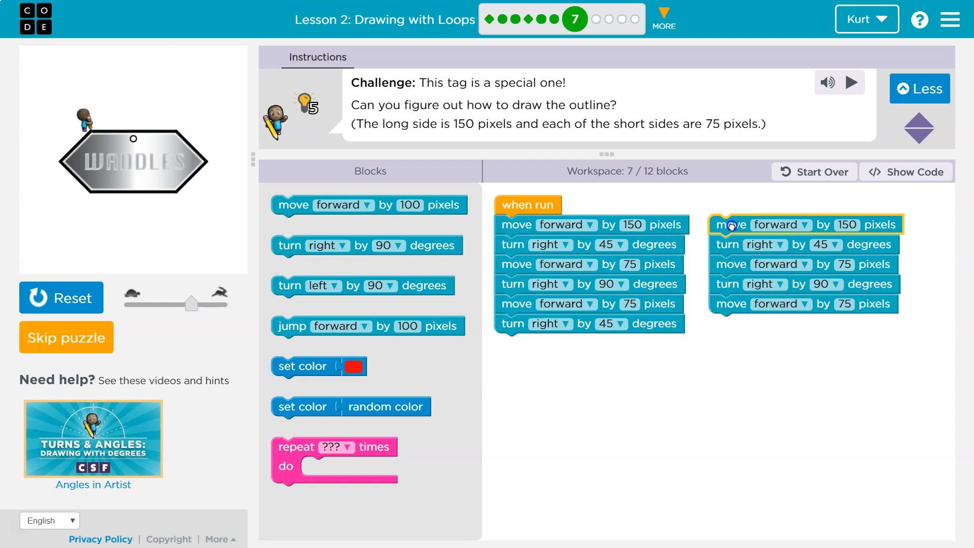
pyautogui.moveTo(732, 224); pyautogui.dragTo(351, 282)
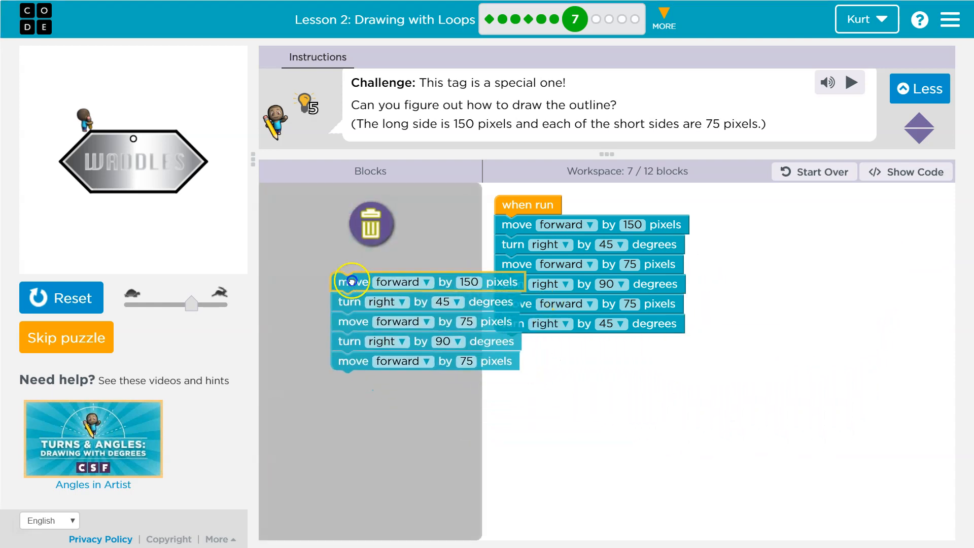